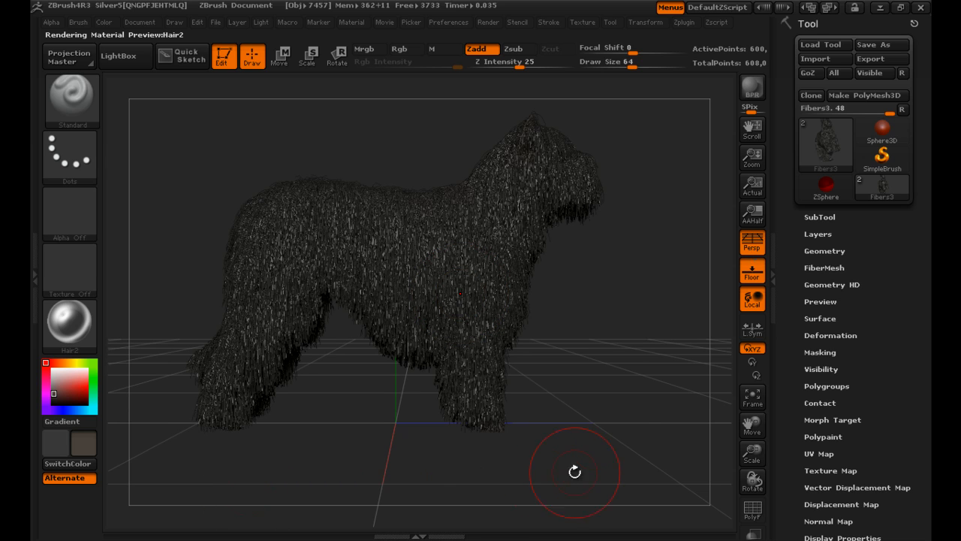
Orbit the furry dog to a three-quarter view in the ZBrush canvas.
drag(574, 473, 429, 315)
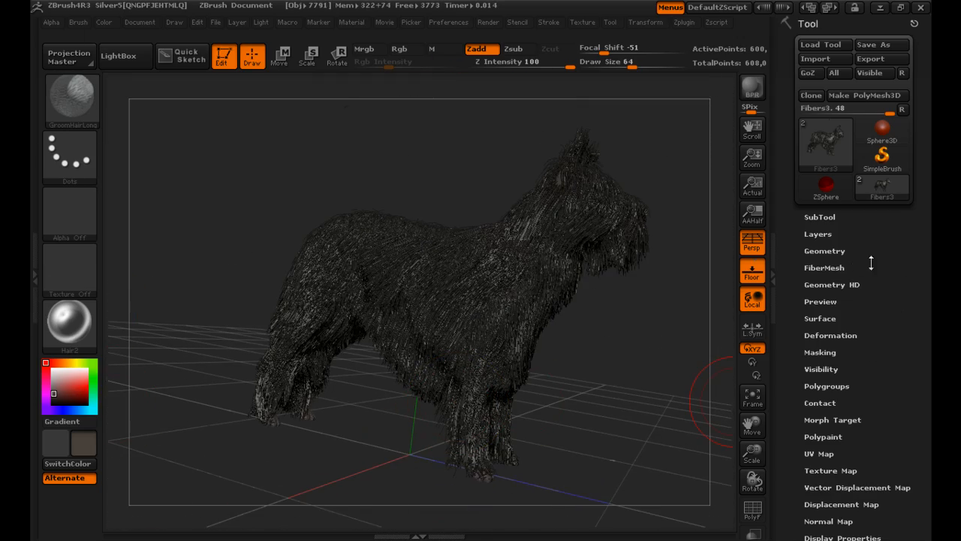
Lower the FiberMesh PRE Vis slider to 20 for a sparser fur preview.
click(824, 267)
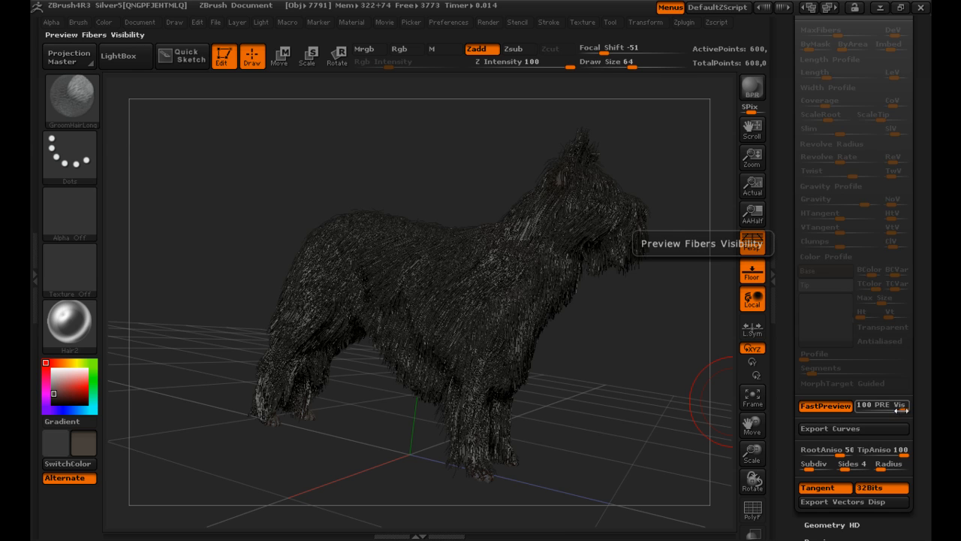
drag(901, 406, 859, 406)
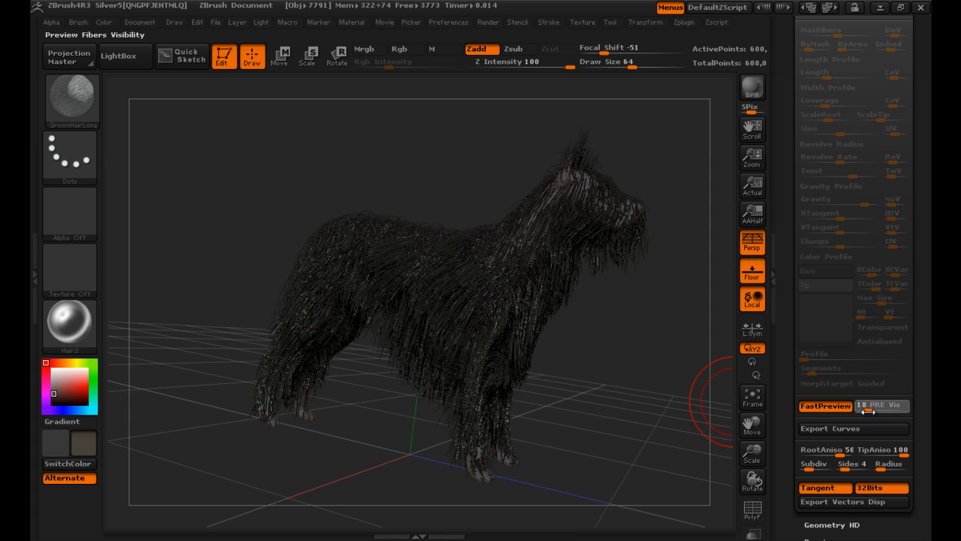
drag(859, 406, 871, 405)
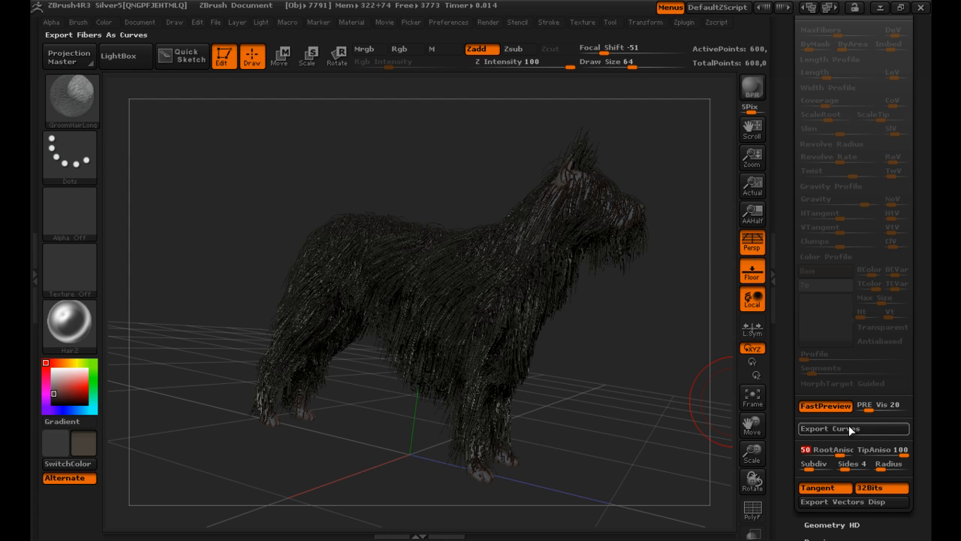
Export the 10400 fiber curves to the Desktop as Fibers3_Curves.lwo.
click(852, 428)
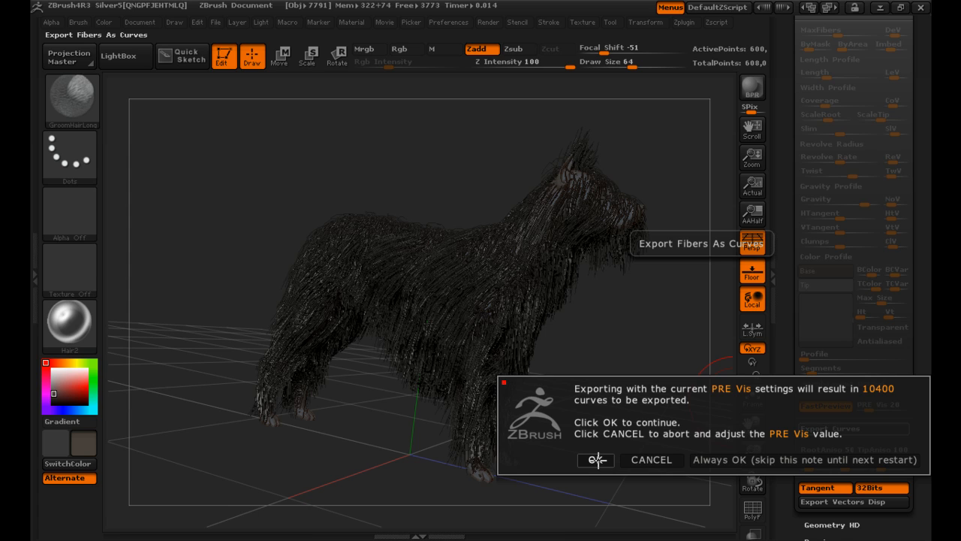
click(595, 460)
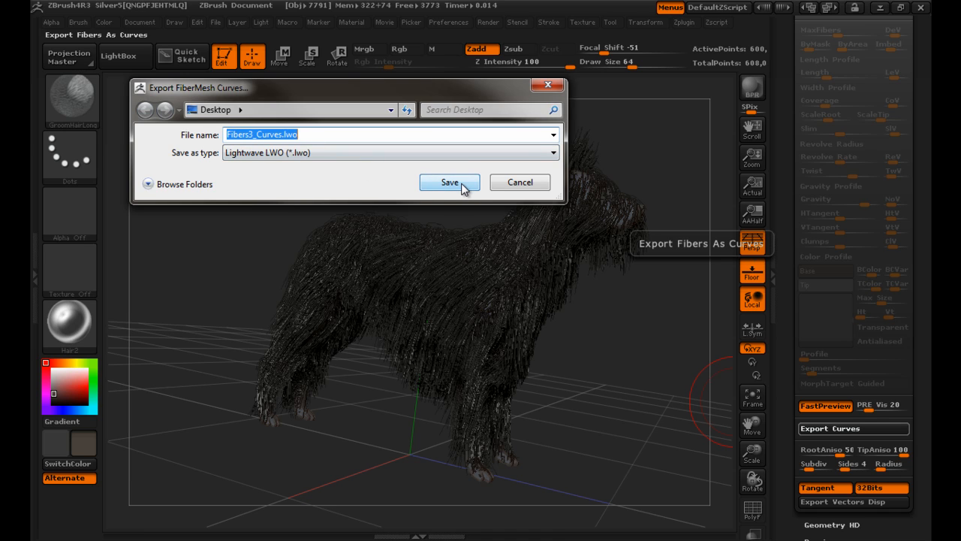
click(449, 182)
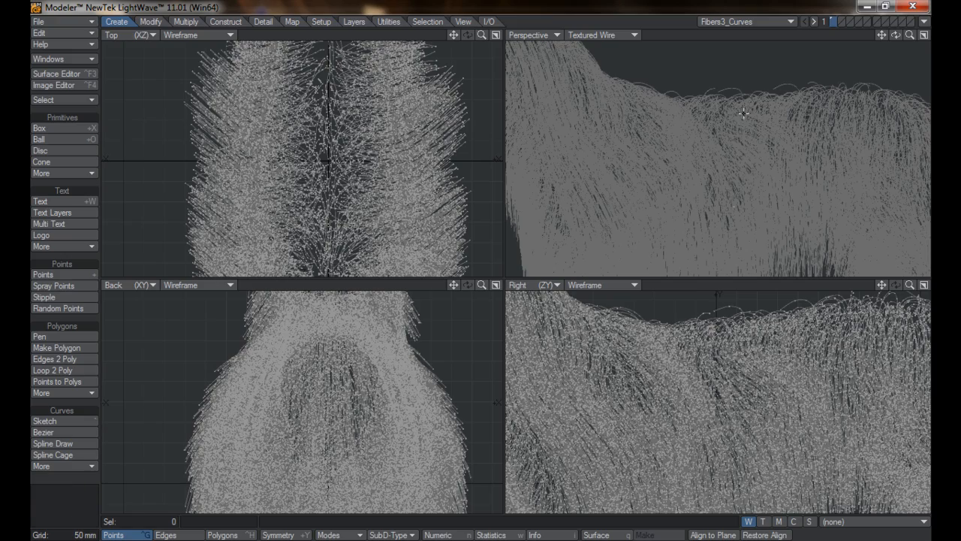
Run the FiberFX tools on Fibers3_Curves to add a strand_weightmap.
click(320, 21)
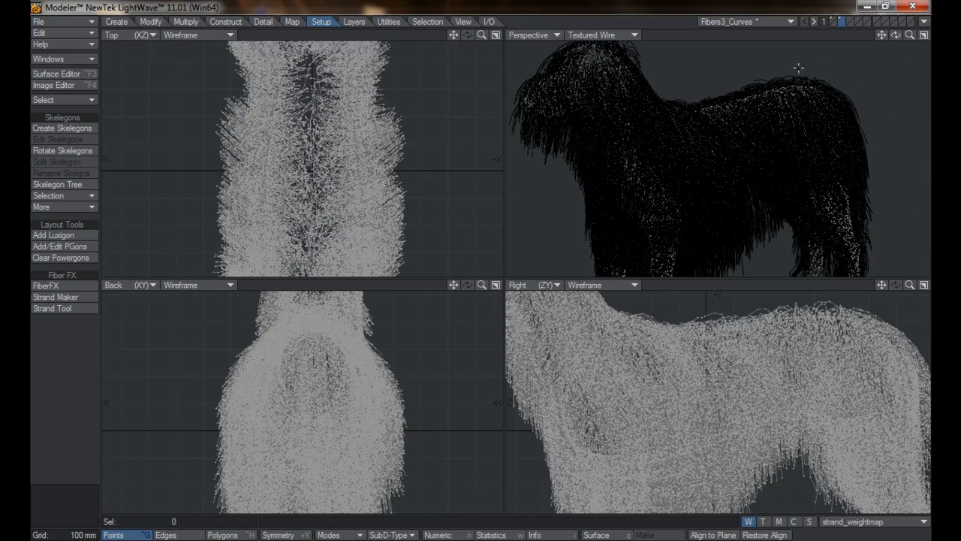
Save the new guide object to the Desktop with File > Save Object As.
click(38, 21)
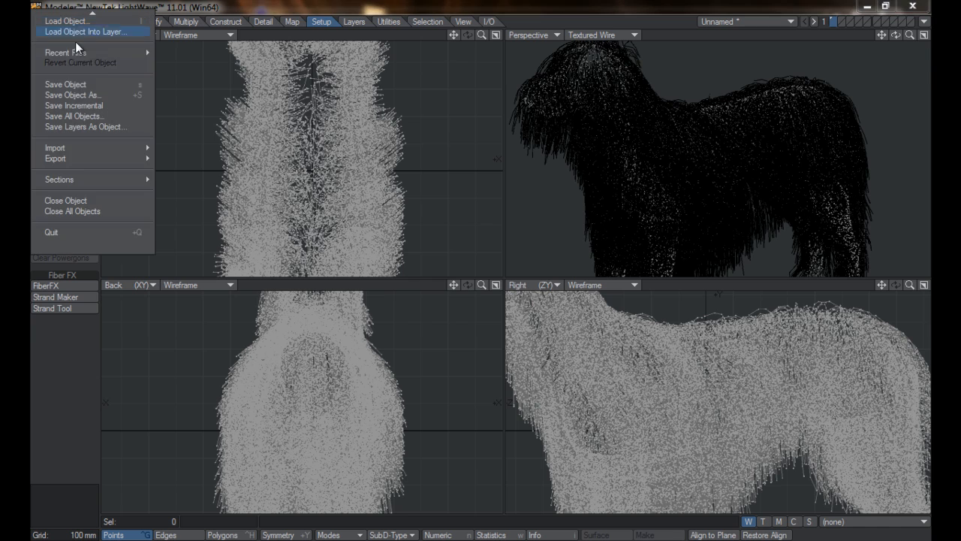
click(73, 95)
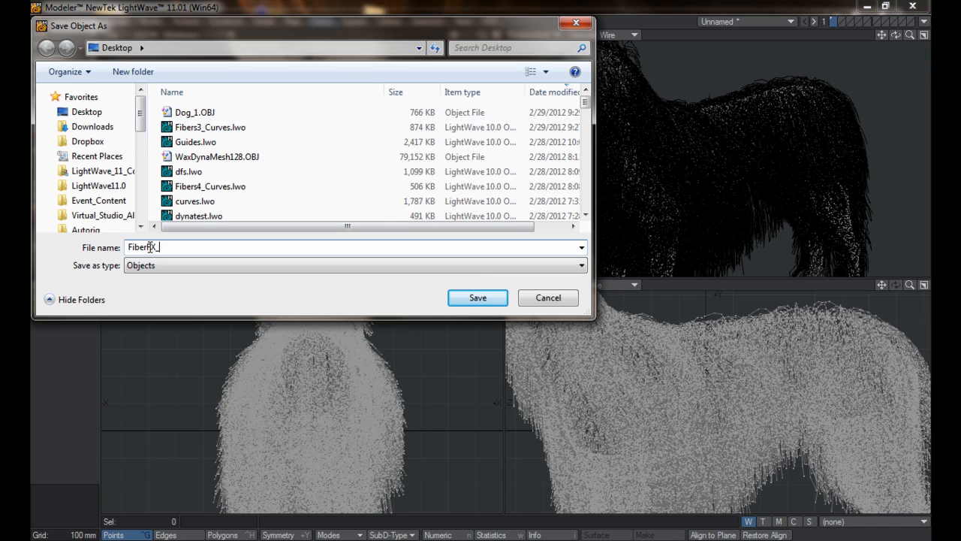
click(478, 297)
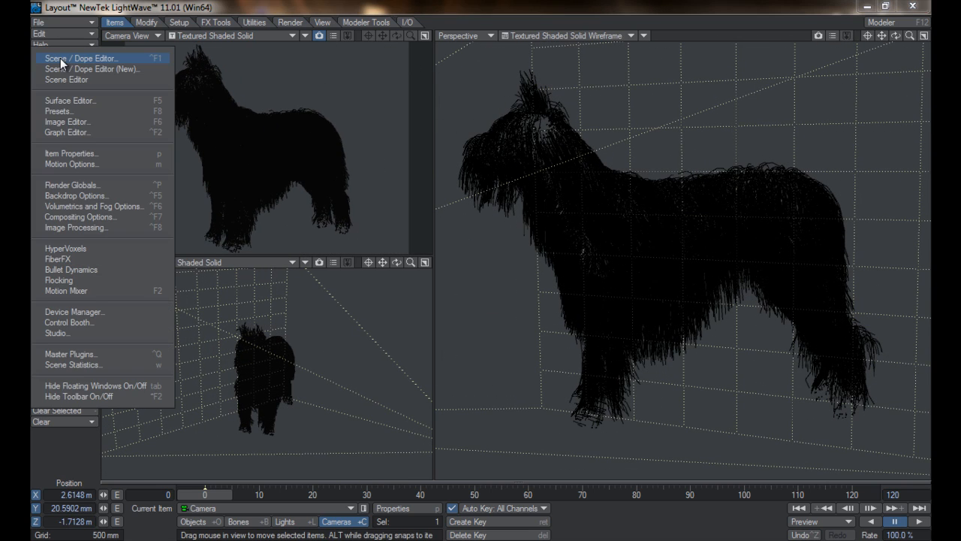
mouse_move(58, 258)
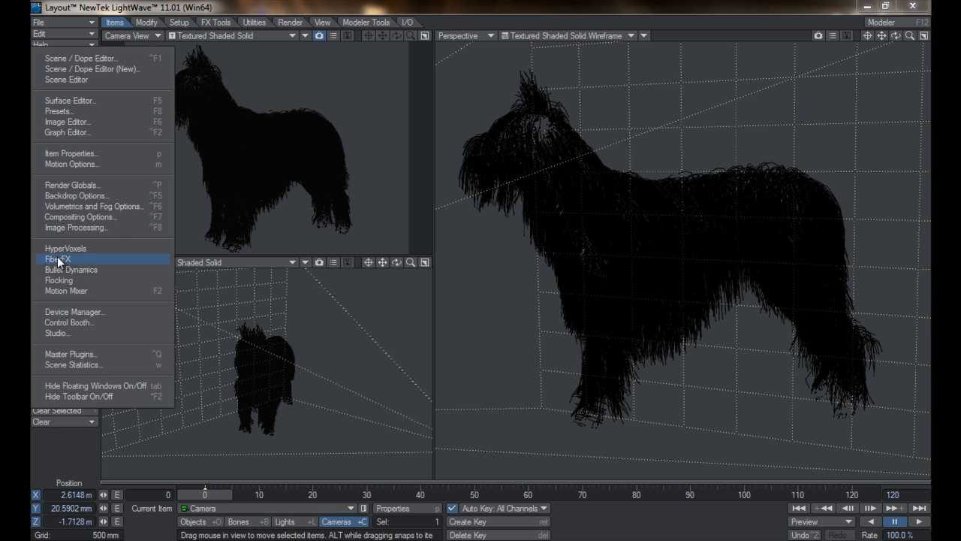
Open Layout's FiberFX panel showing FiberFX_Guides with 10400 guides.
click(59, 258)
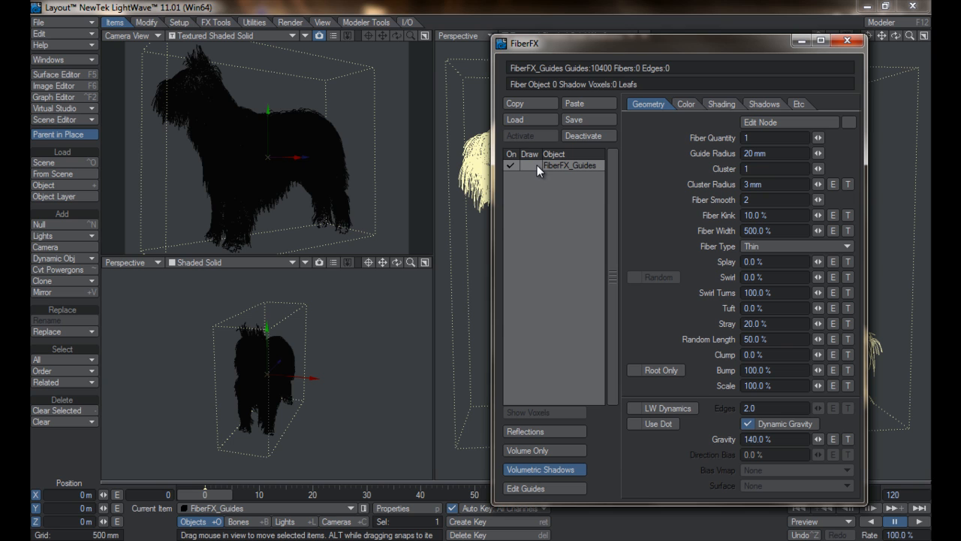
Enable Draw for FiberFX_Guides so 10400 cream fibers cover the dog.
click(525, 165)
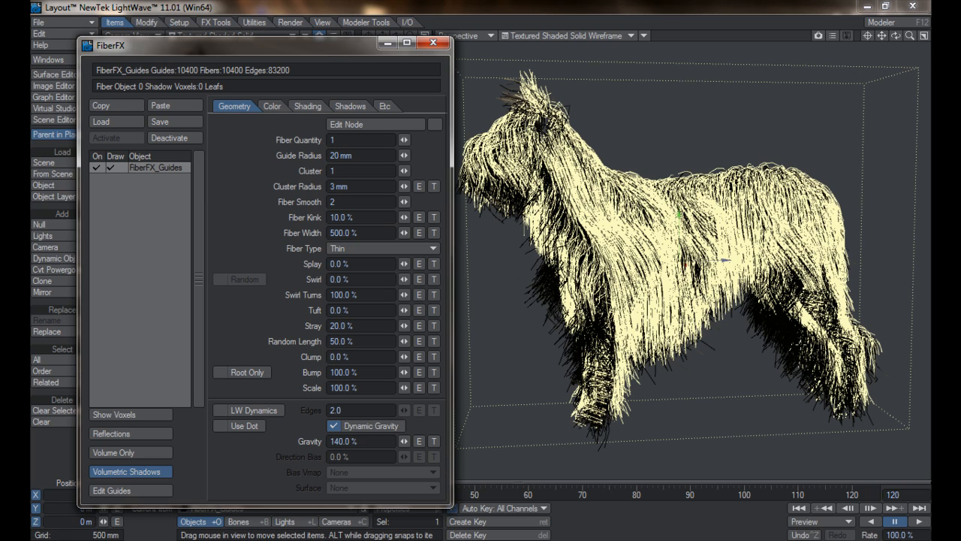
mouse_move(766, 373)
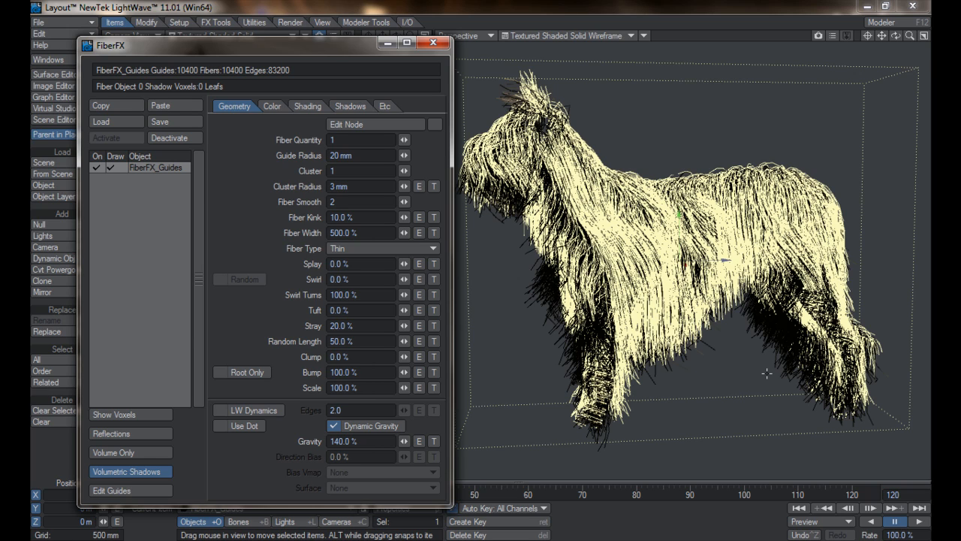
mouse_move(767, 374)
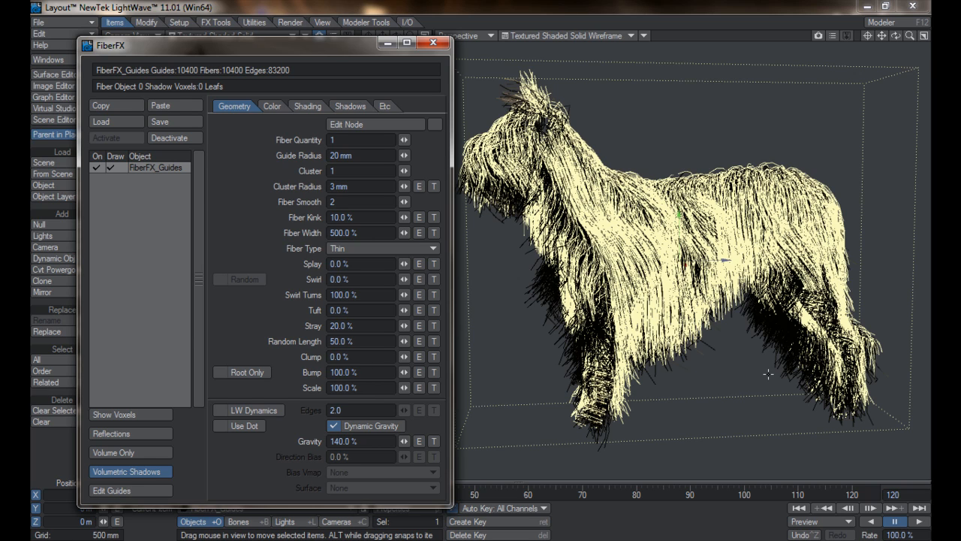